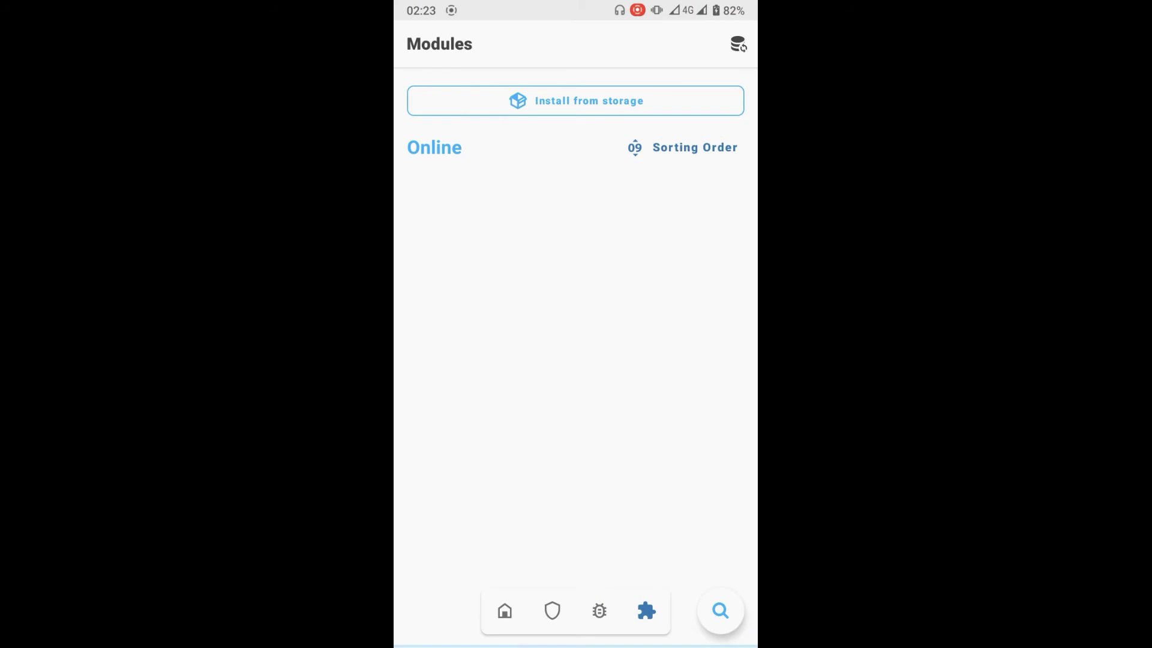
Step: Find G-Visual Mod in the online module search by 'g-' and confirm its install
click(720, 611)
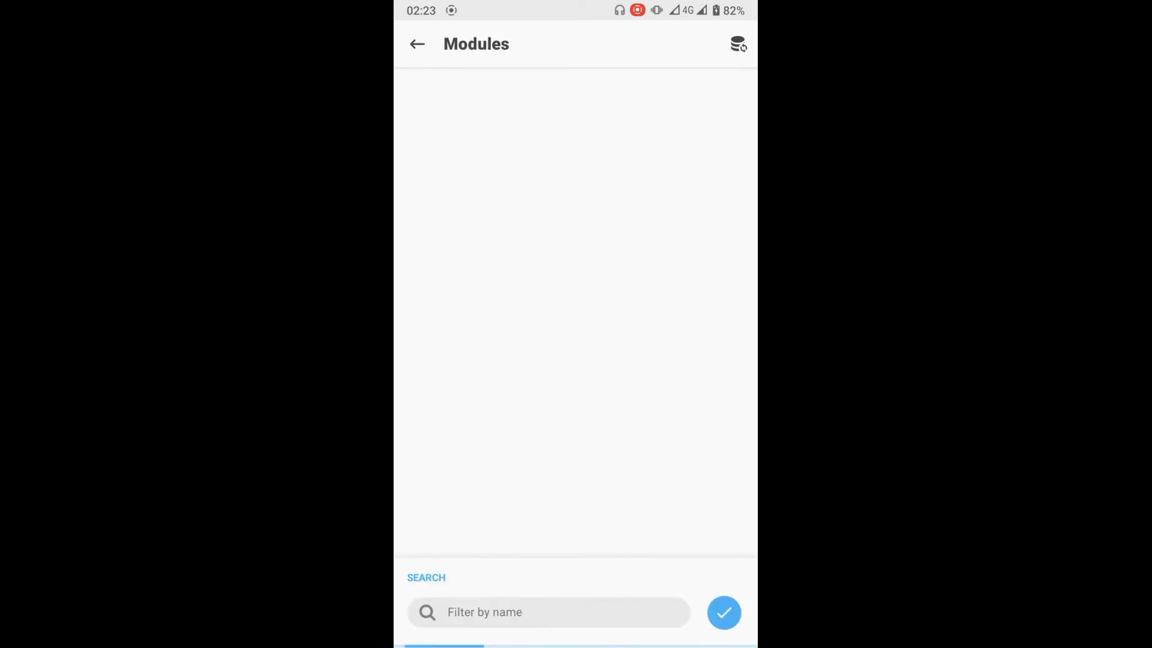
click(547, 612)
text(g-)
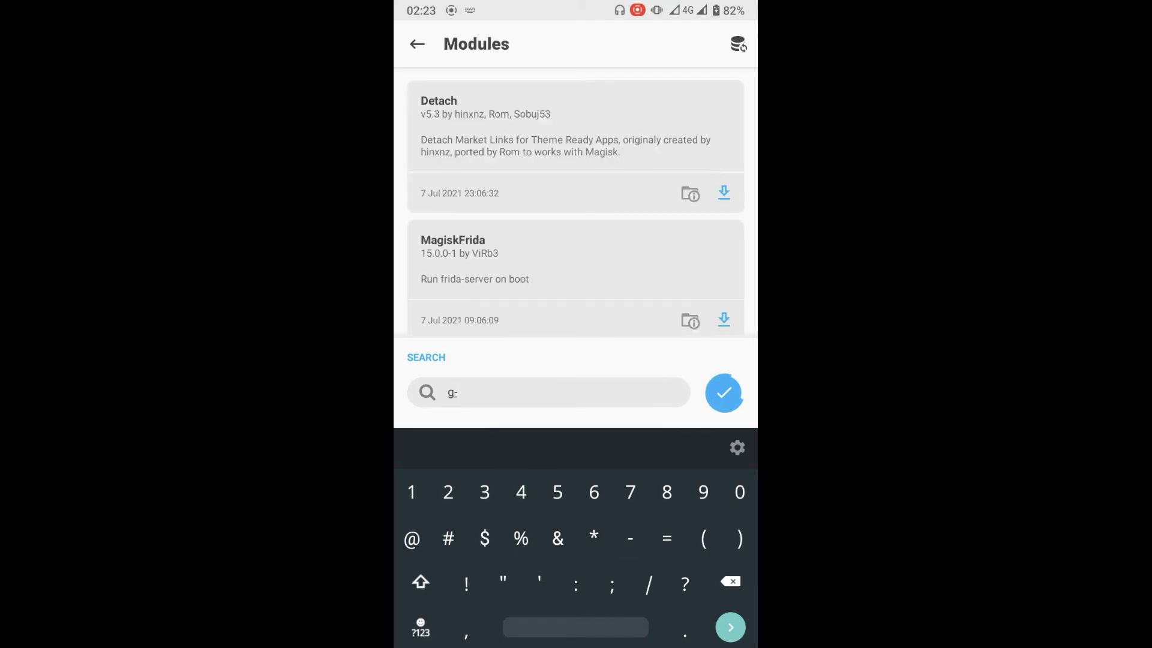
click(722, 393)
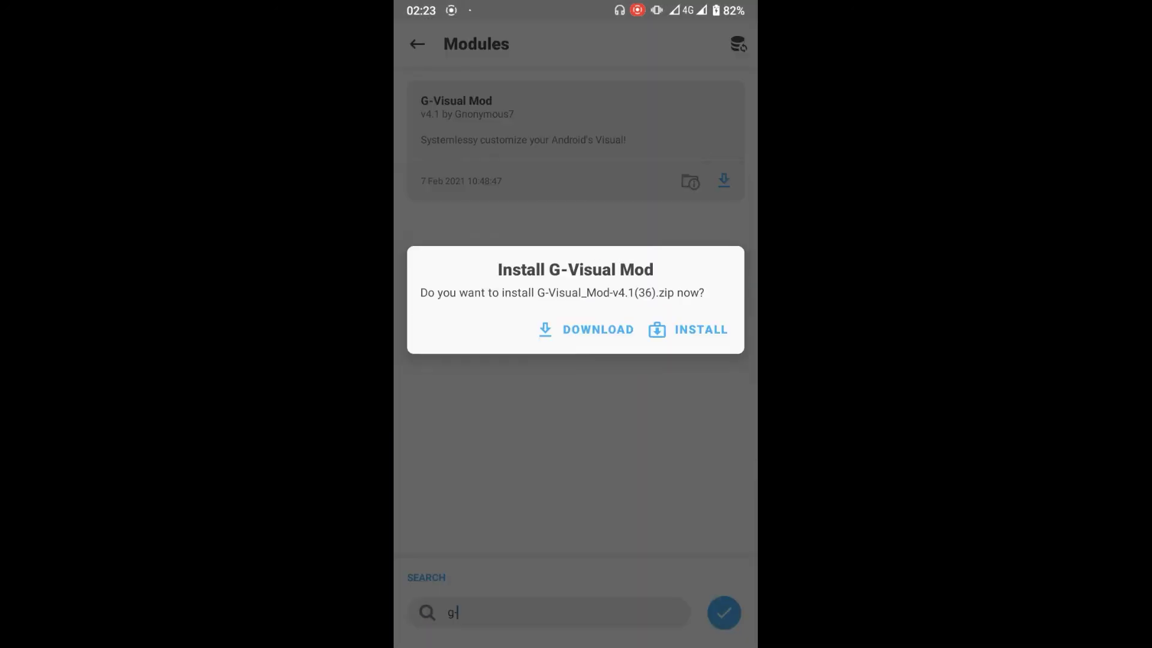
click(686, 329)
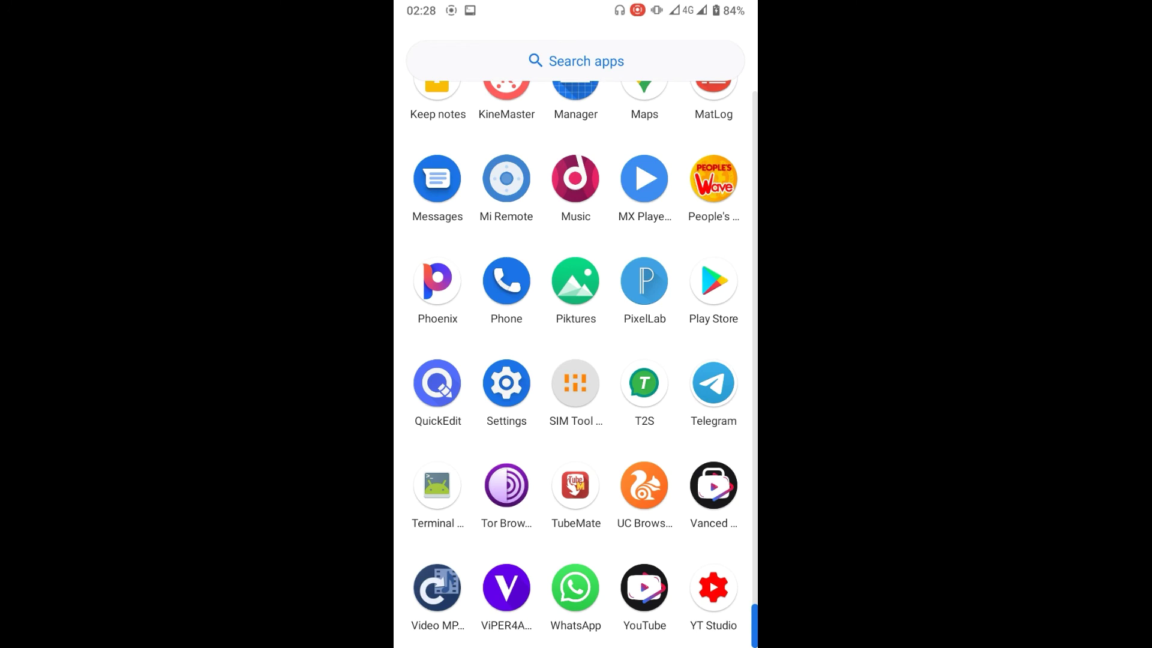
Step: Launch Terminal Emulator from the app drawer, showing the G-Visual Mod v4.1 (36) banner
click(437, 494)
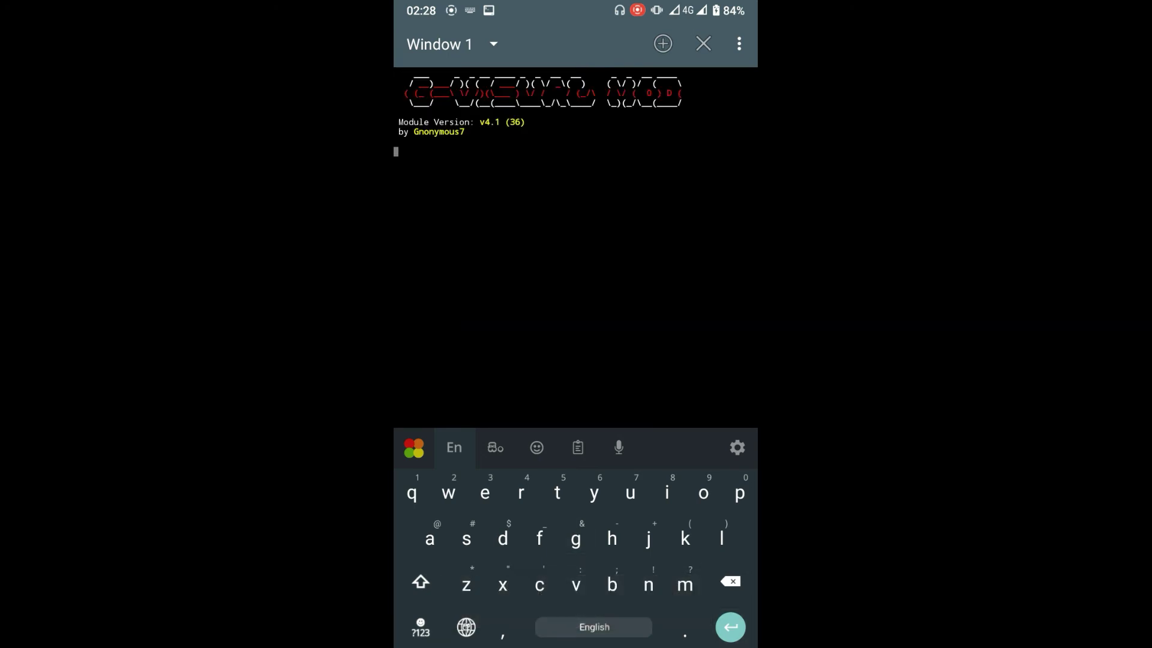
Step: Advance past the banner to the main menu listing UI Radius, StatusBar & Notification, Pill Gesture and Exit
key(Return)
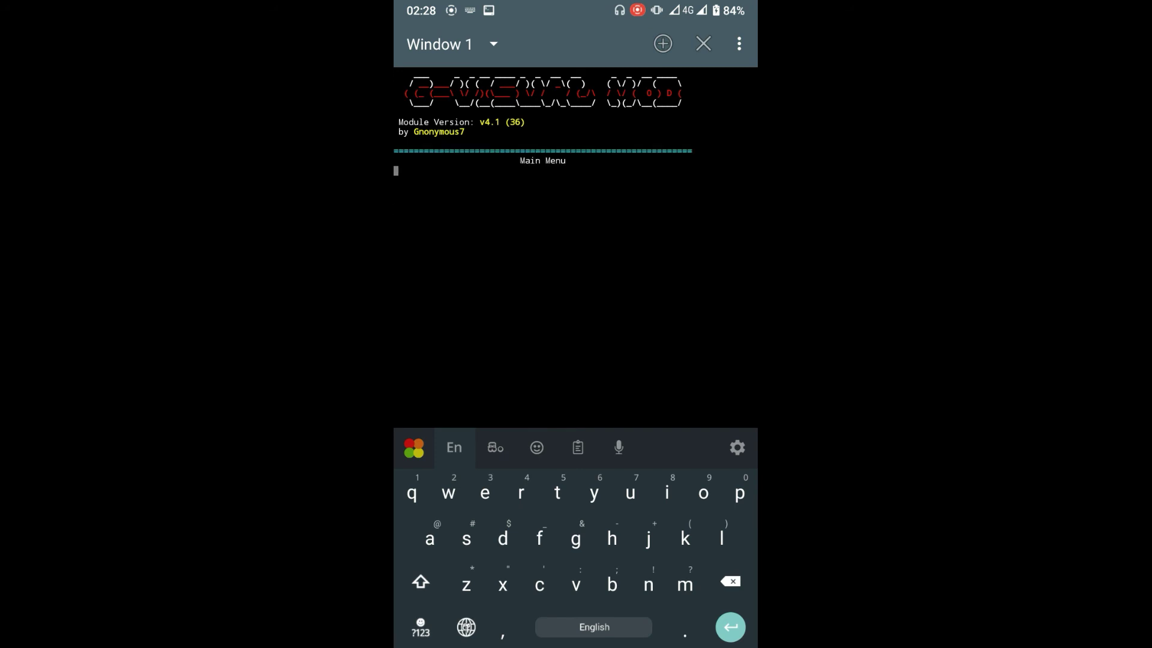
key(Return)
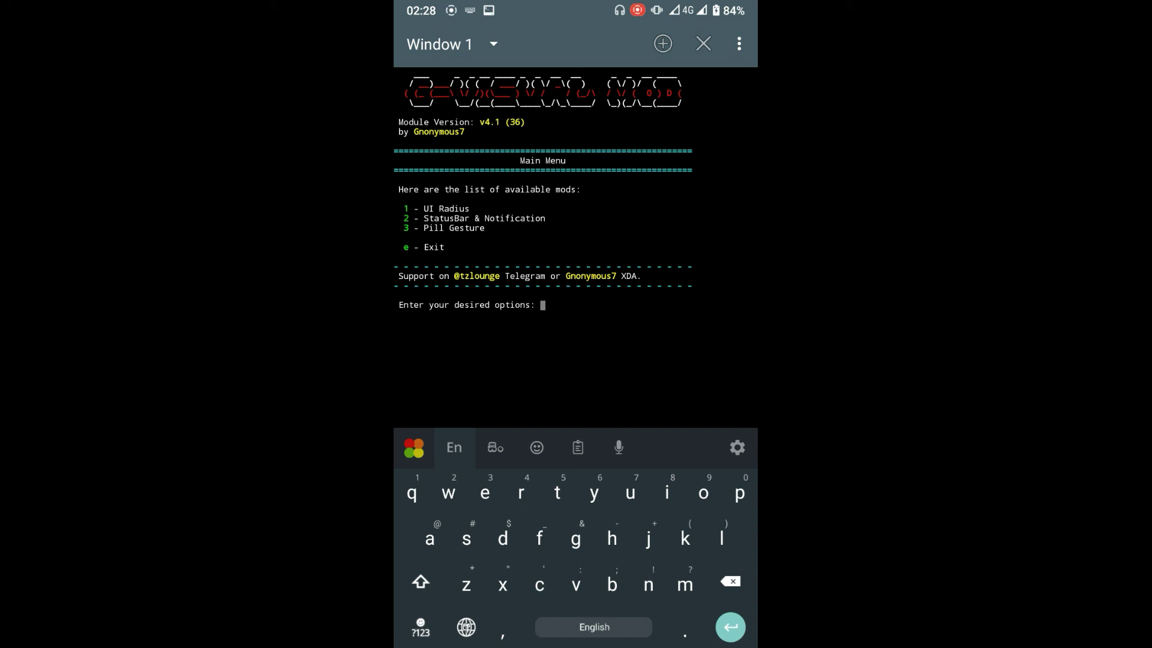